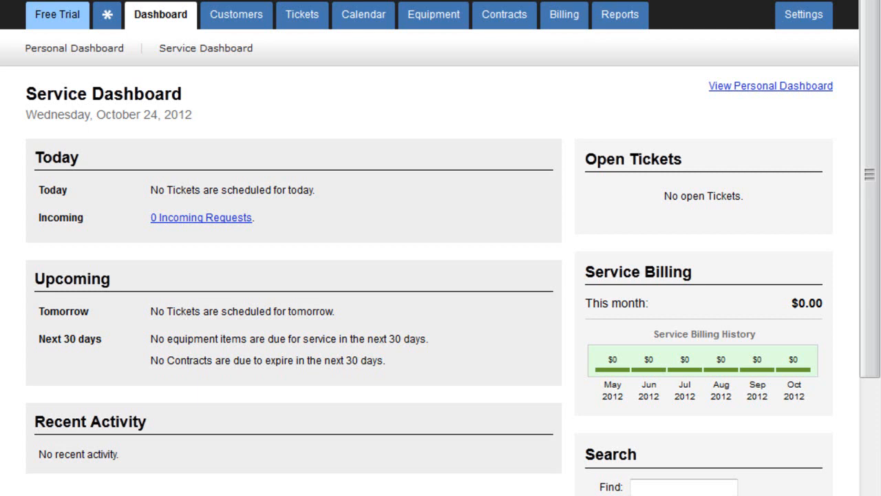
Start the Import Equipment Items wizard from the Equipment menu.
left_click(434, 14)
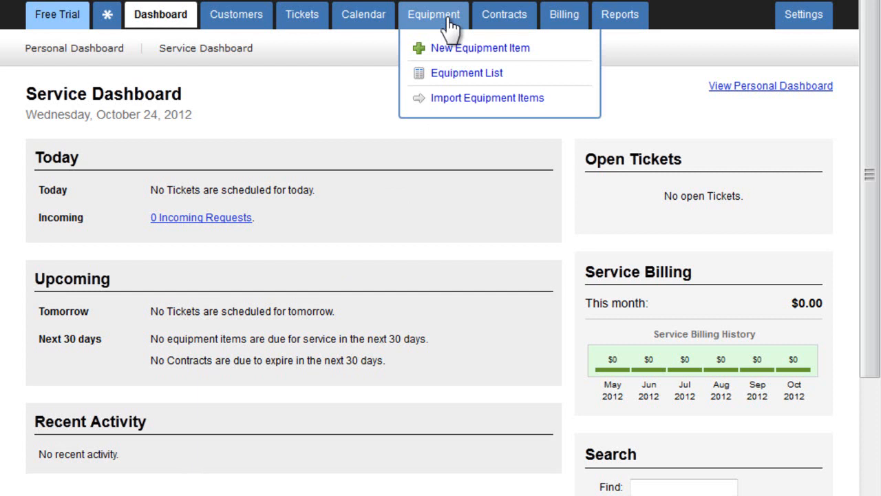
mouse_move(465, 110)
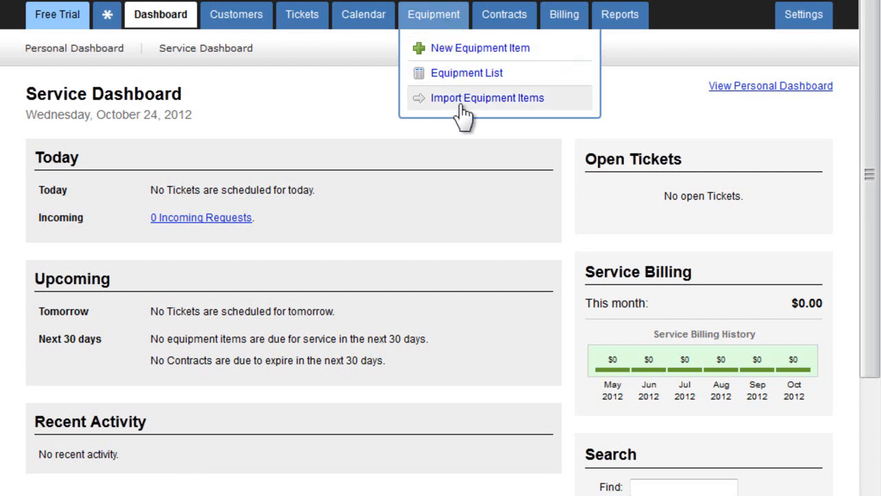
left_click(488, 97)
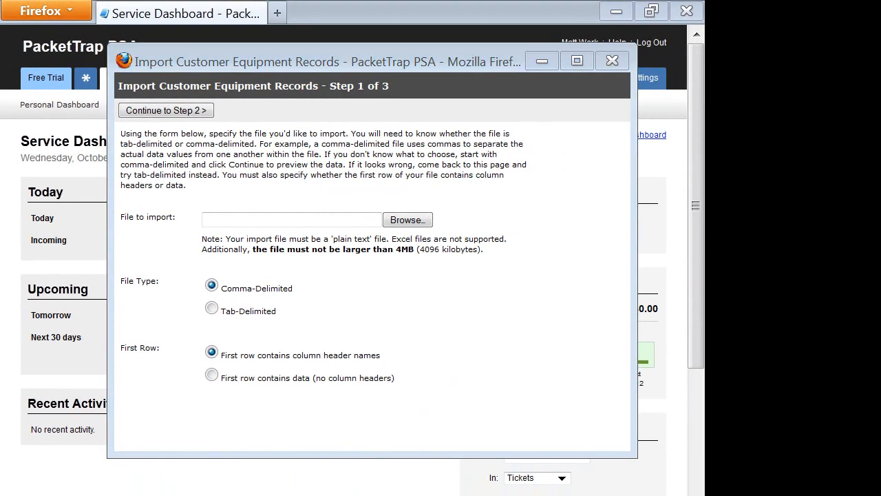
mouse_move(212, 307)
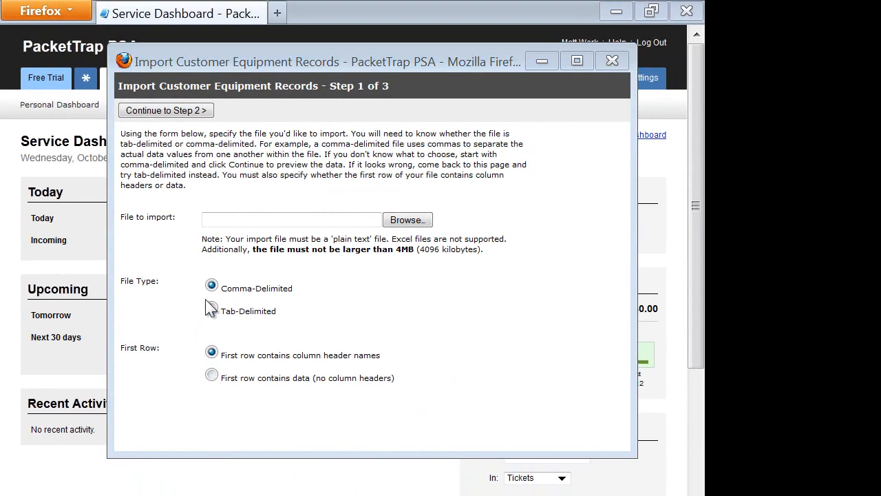
mouse_move(292, 317)
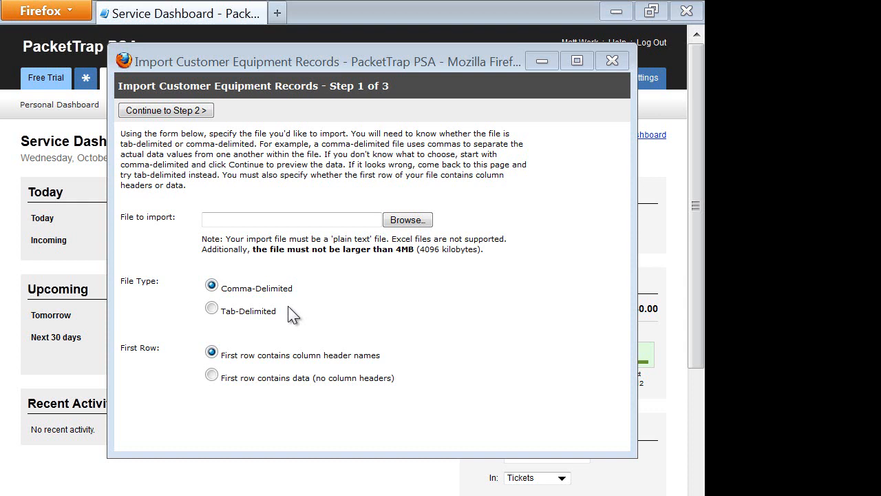
mouse_move(196, 380)
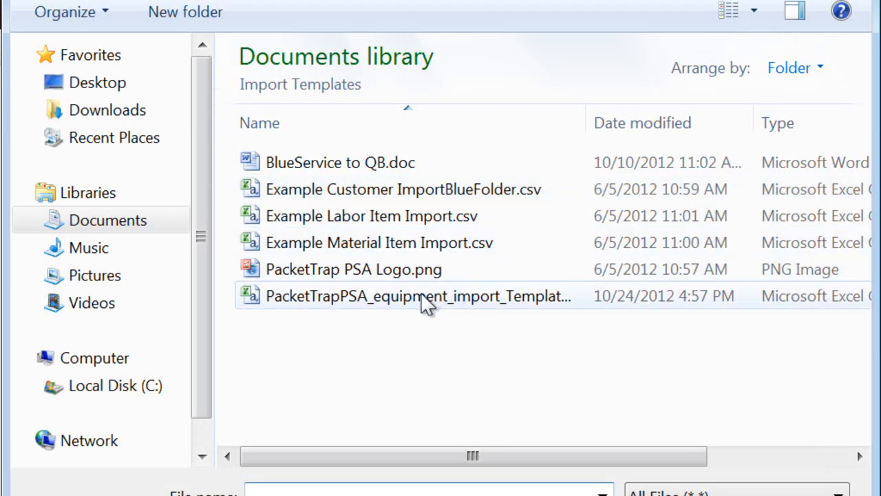
Choose the PacketTrapPSA equipment import template CSV from Documents as the import file.
left_click(419, 296)
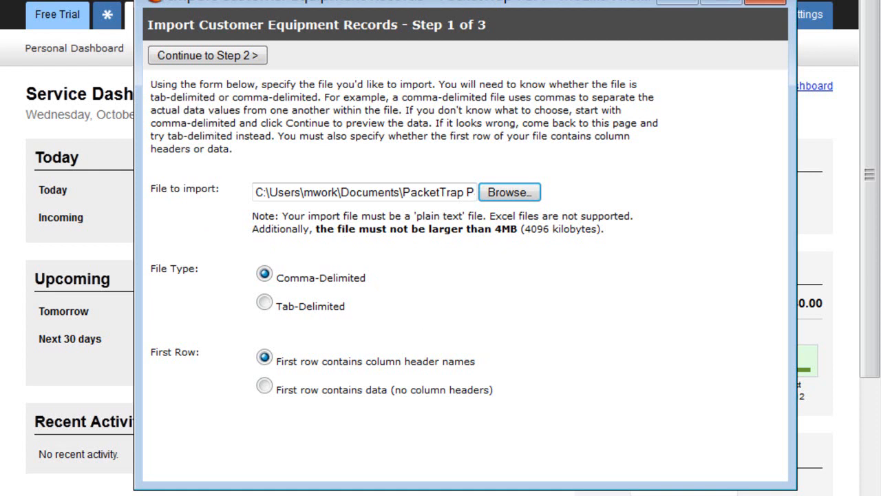
Advance to column mapping and review the Ref No column's field mapping for the Mitel row.
left_click(207, 55)
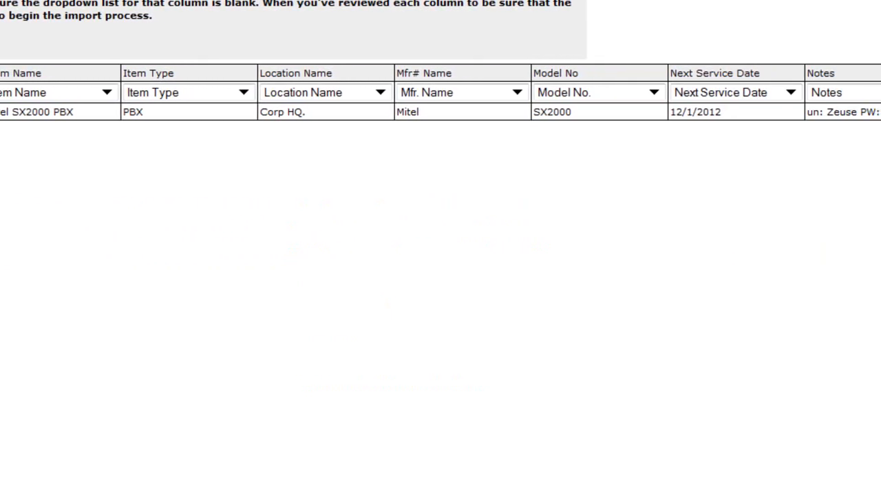
scroll("right", 3)
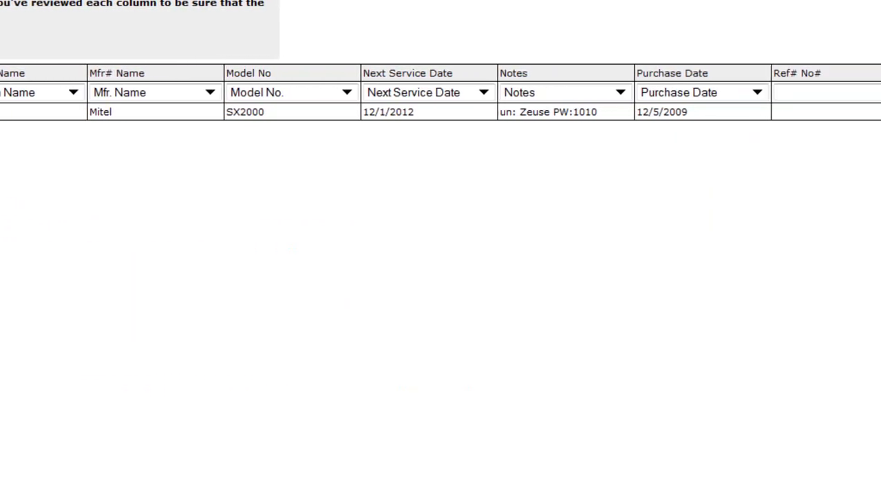
scroll("right", 3)
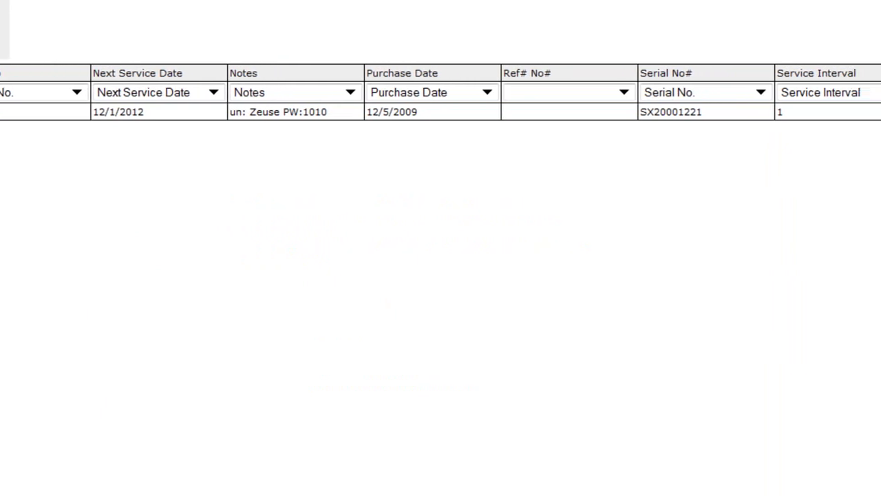
scroll("right", 3)
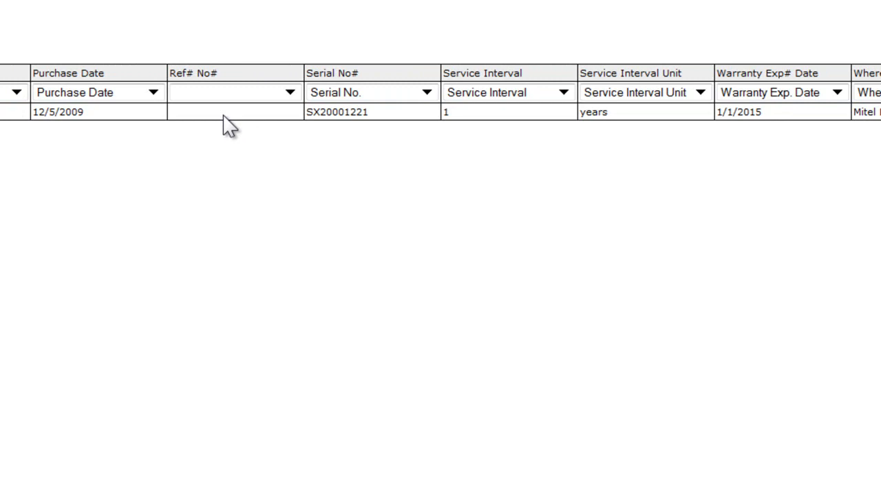
left_click(227, 91)
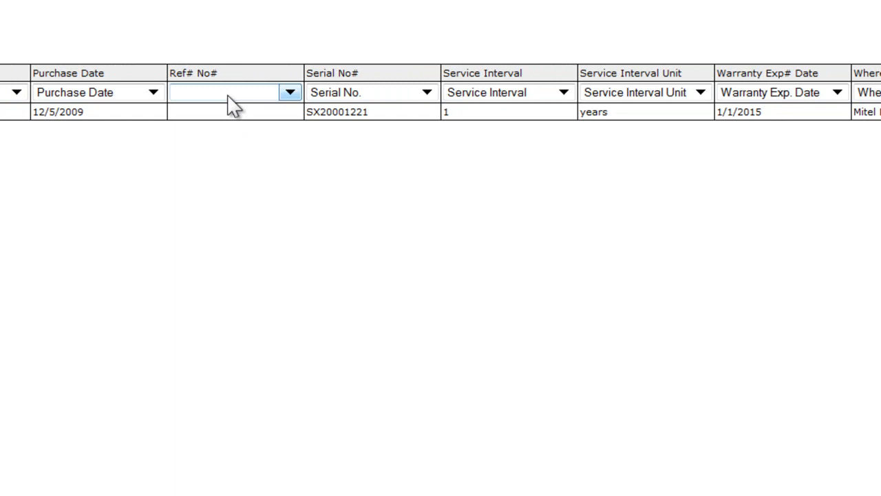
mouse_move(240, 142)
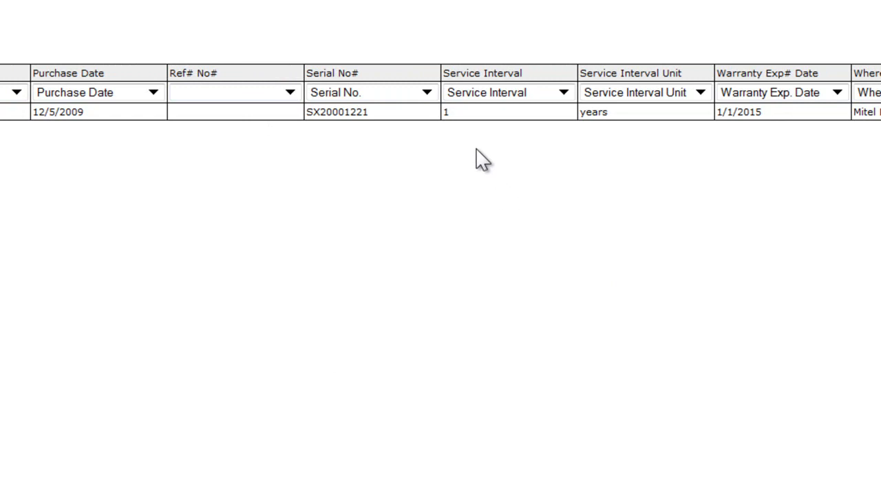
mouse_move(668, 140)
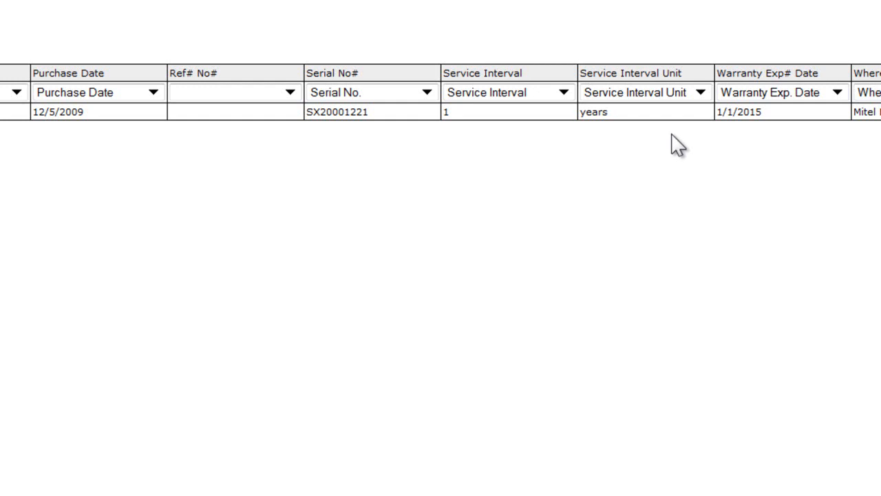
mouse_move(663, 150)
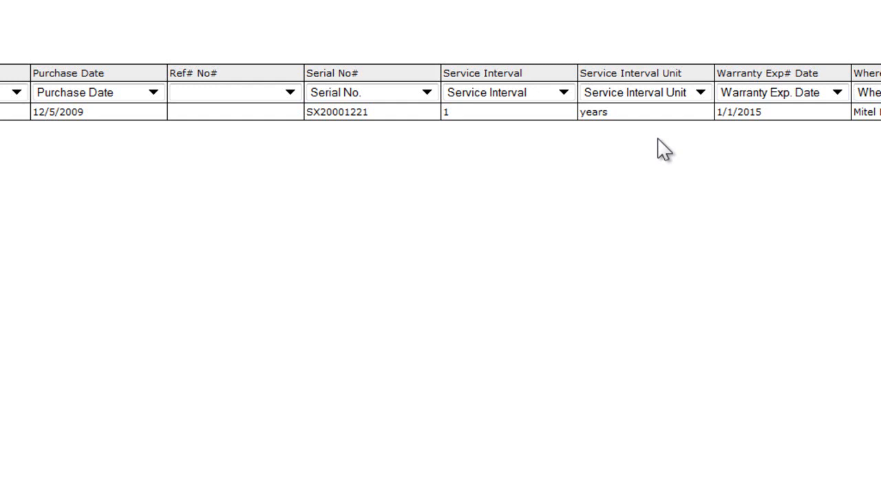
mouse_move(654, 144)
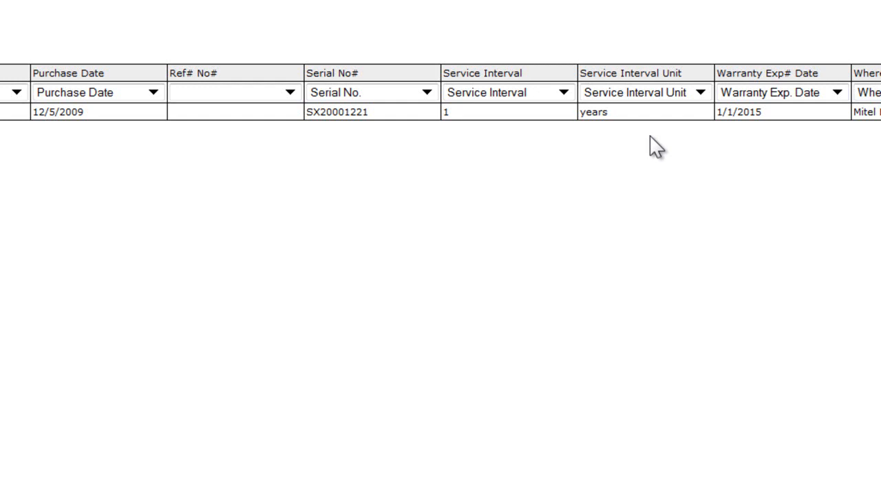
mouse_move(630, 131)
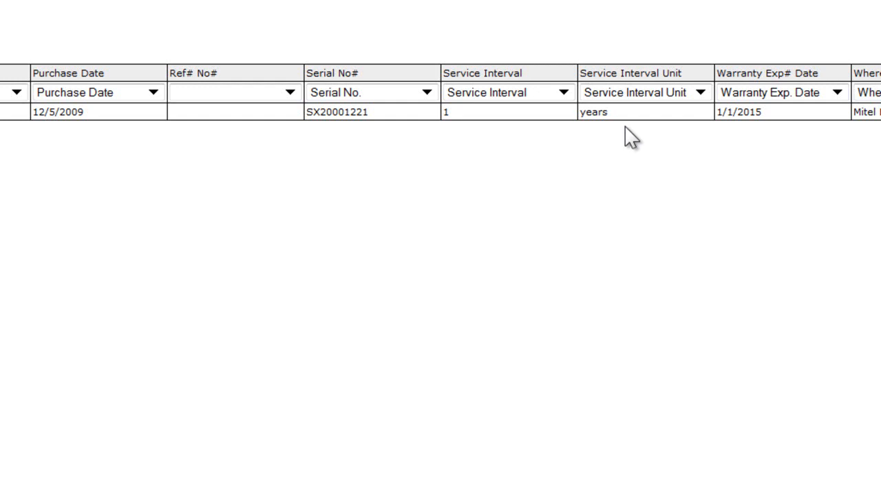
mouse_move(631, 122)
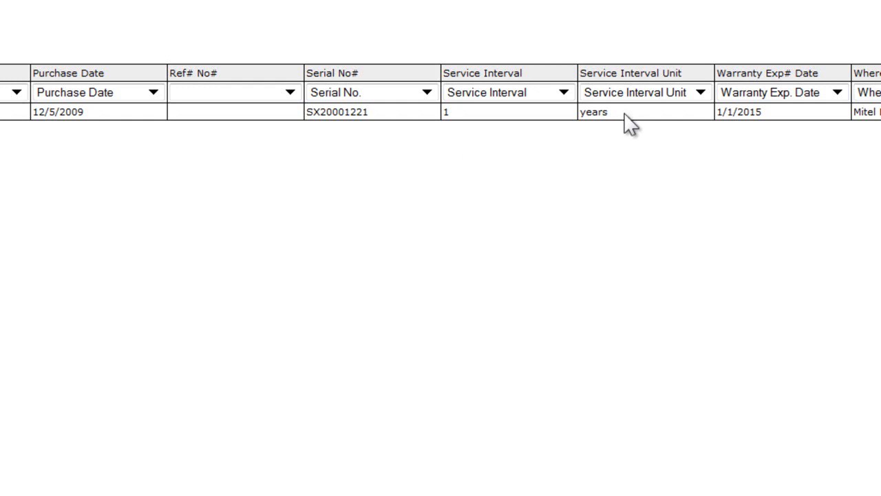
mouse_move(642, 176)
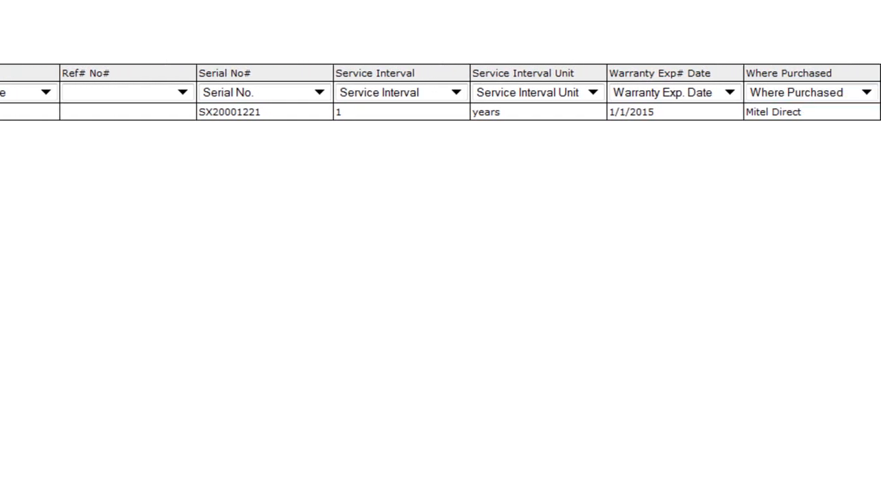
mouse_move(847, 288)
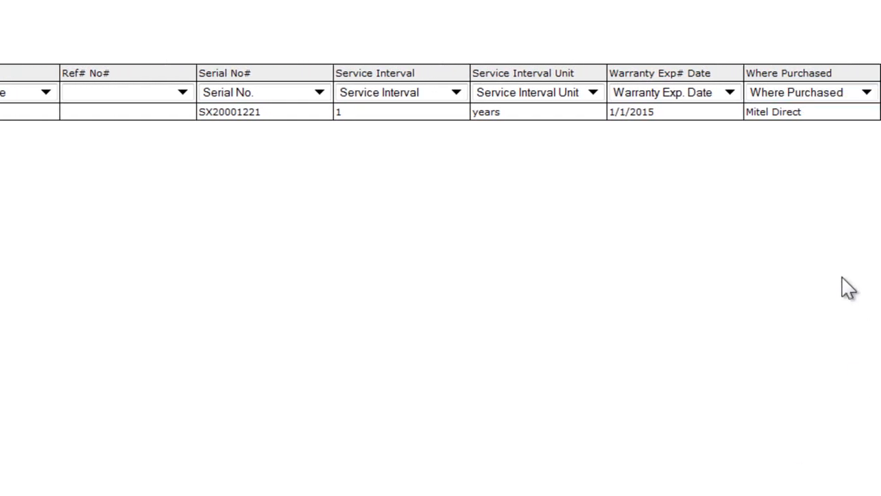
mouse_move(834, 282)
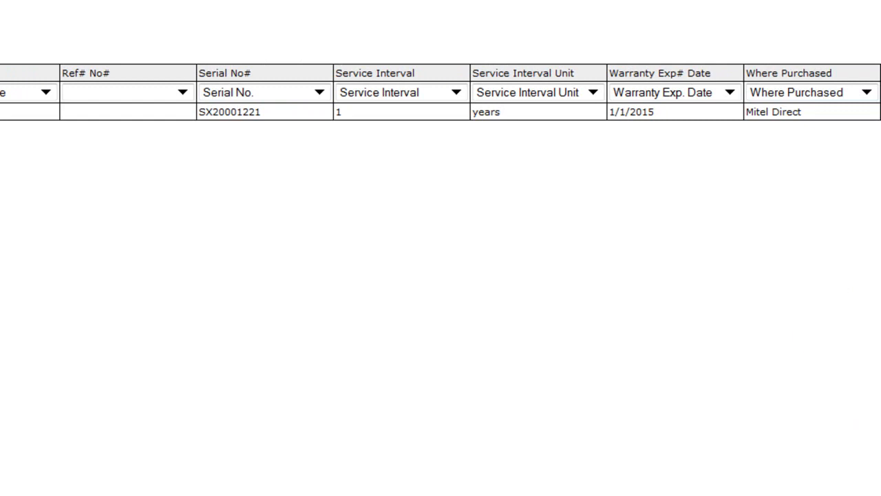
scroll("left", 3)
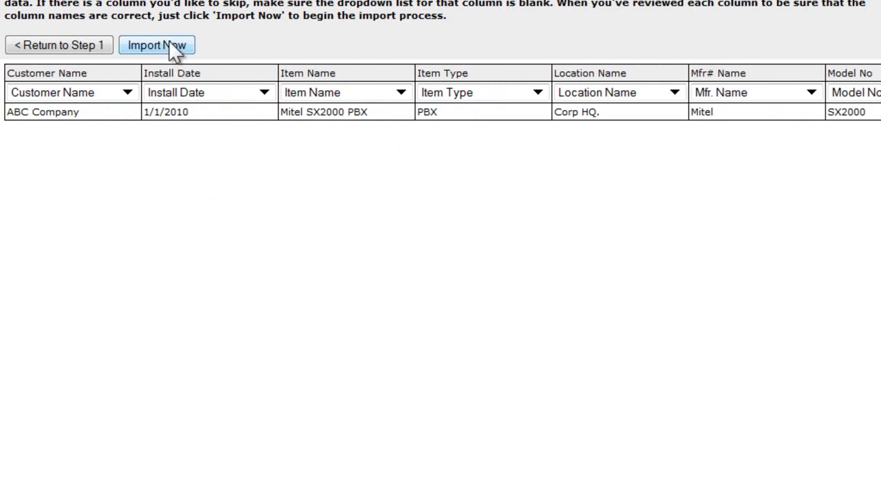
Run Import Now so the results report 1 record imported from the template file.
left_click(157, 44)
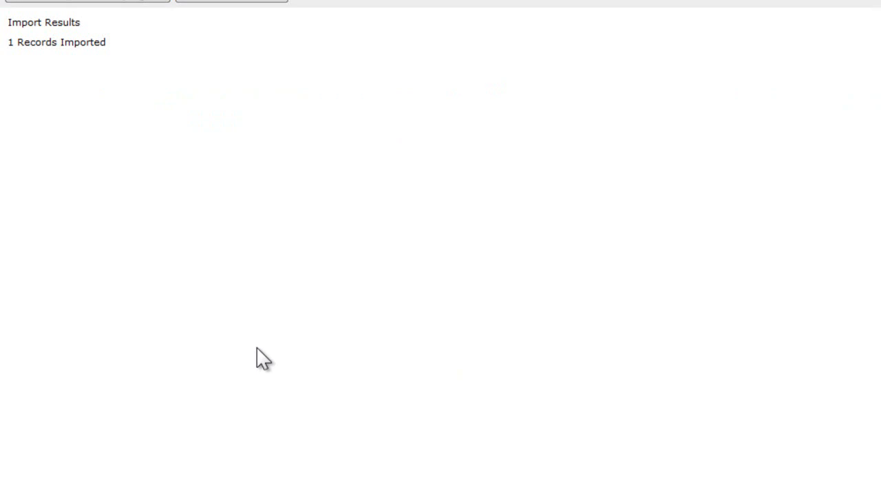
mouse_move(178, 68)
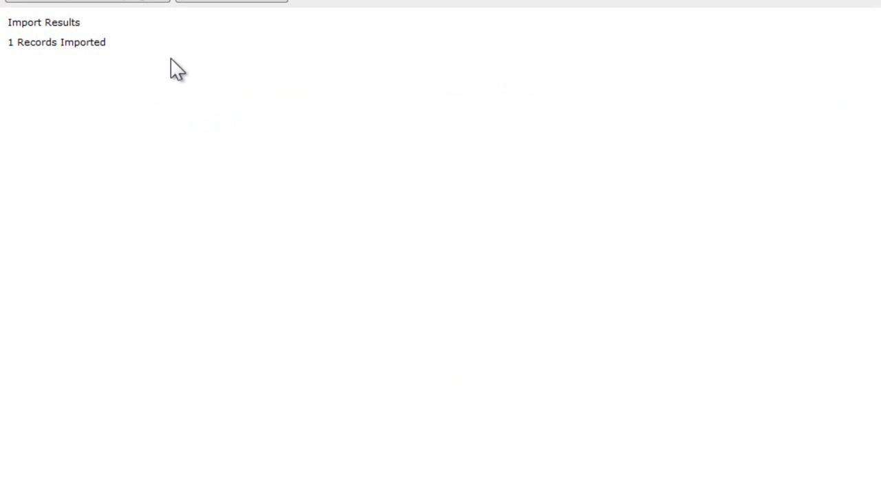
mouse_move(99, 28)
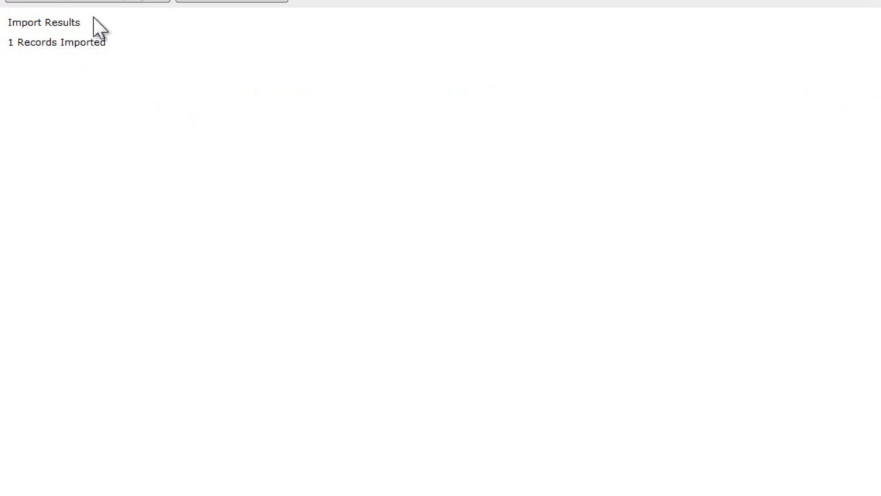
mouse_move(429, 117)
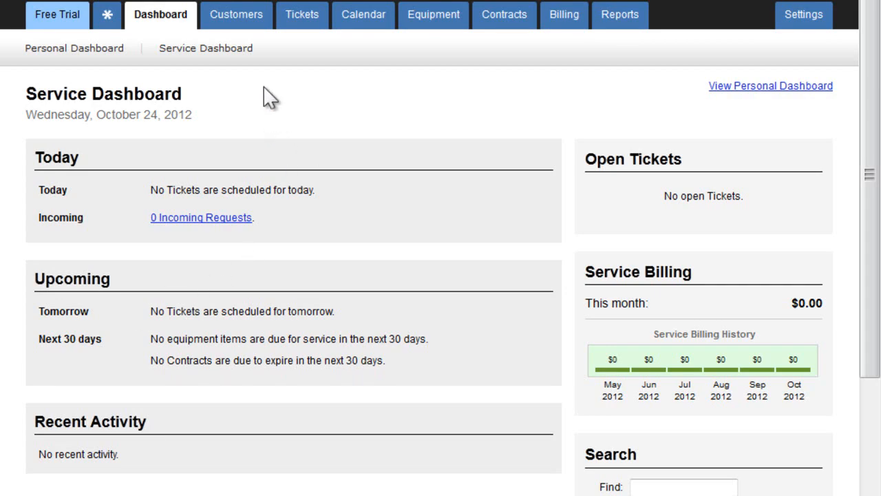
Show the Equipment List with the Mitel SX2000 PBX for ABC Company, serial SX20001221.
left_click(432, 14)
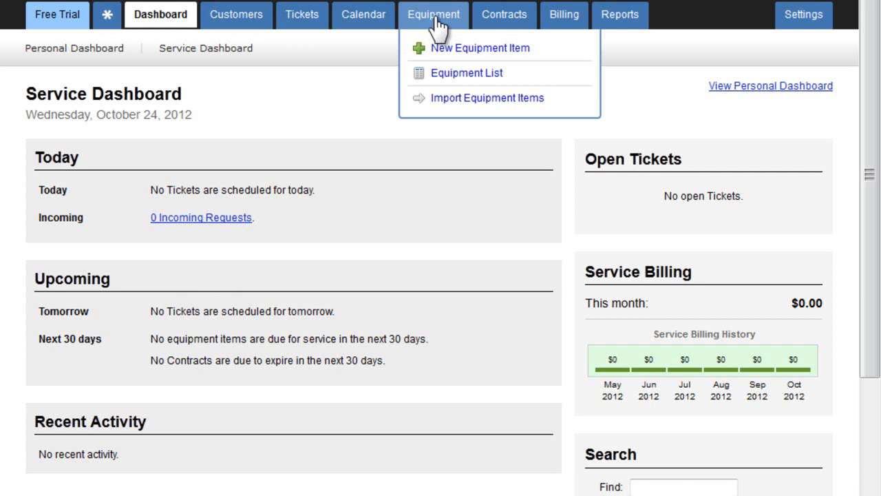
left_click(465, 72)
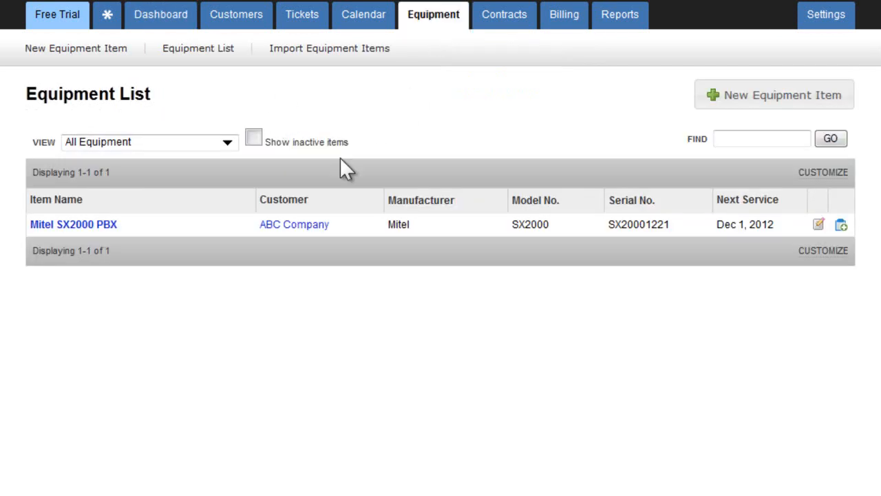
mouse_move(296, 275)
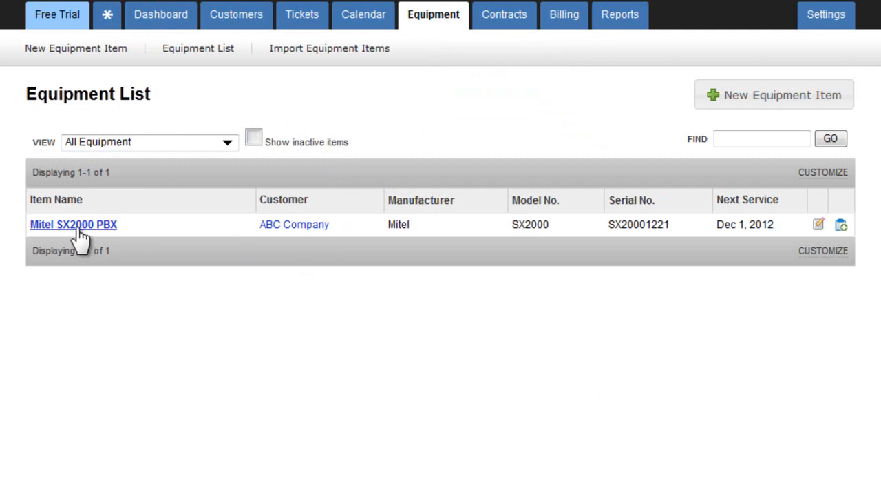
View the Mitel SX2000 PBX detail page with its purchase, install and warranty dates.
left_click(73, 223)
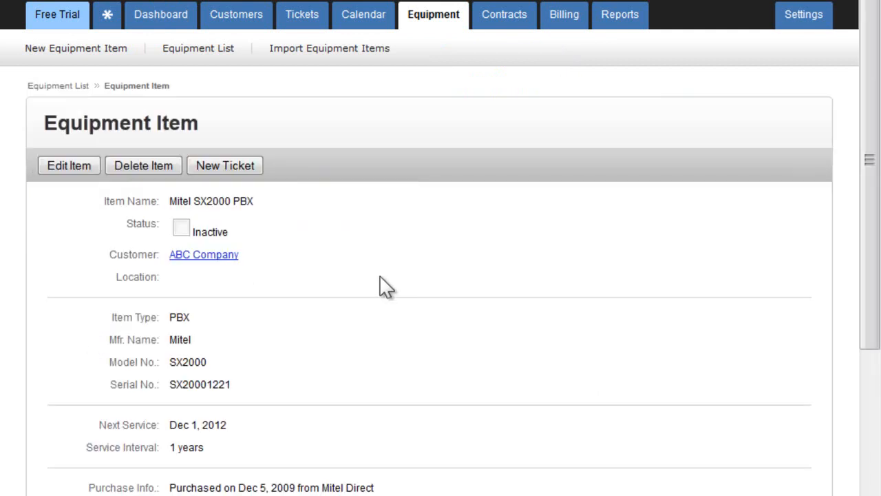
scroll("down", 3)
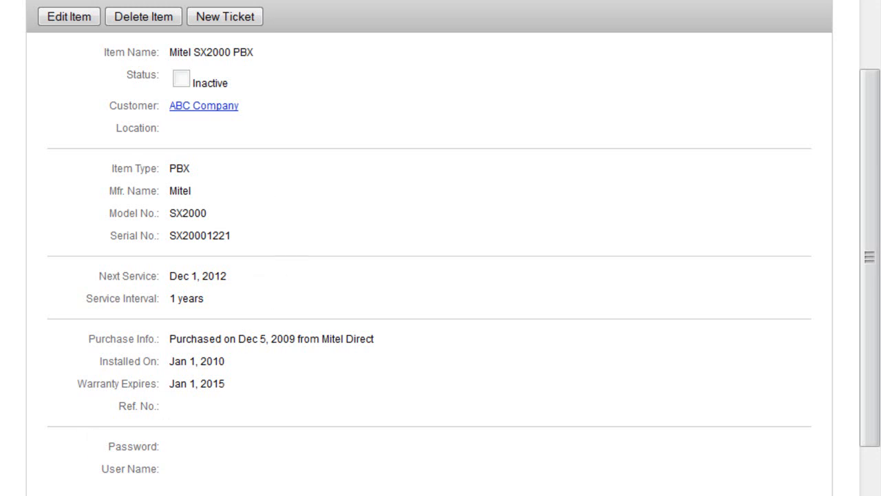
mouse_move(102, 453)
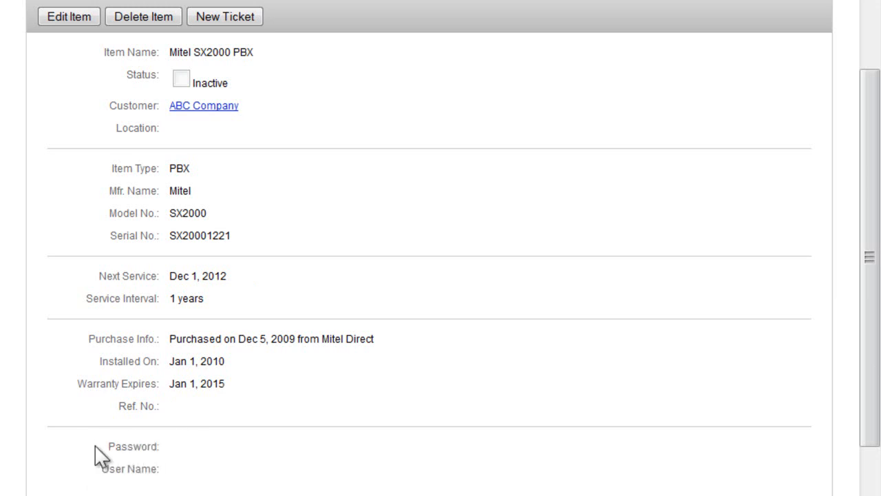
mouse_move(93, 489)
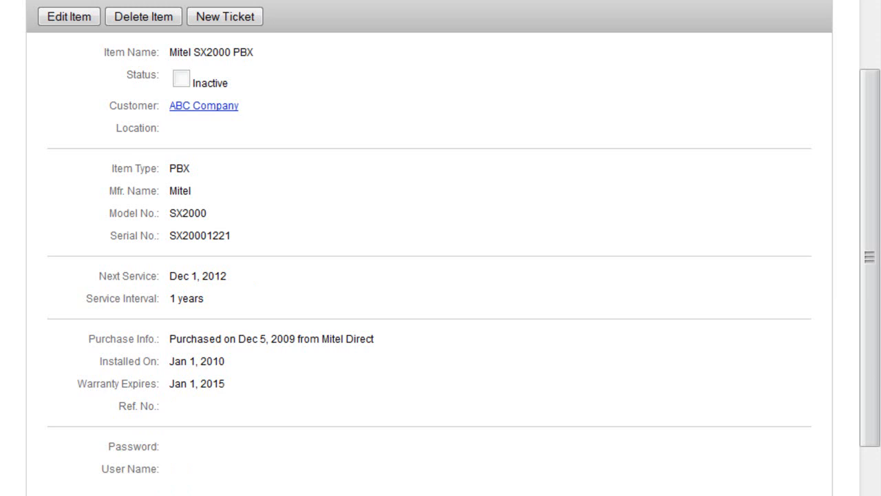
mouse_move(47, 490)
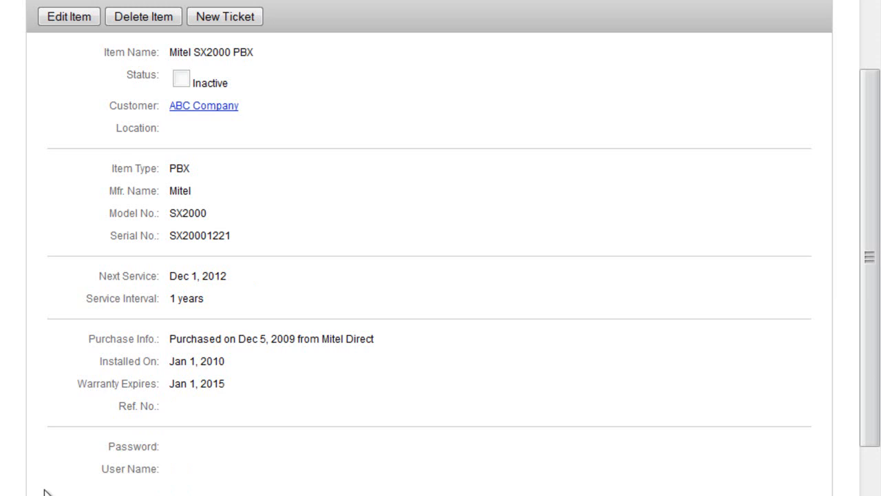
mouse_move(99, 470)
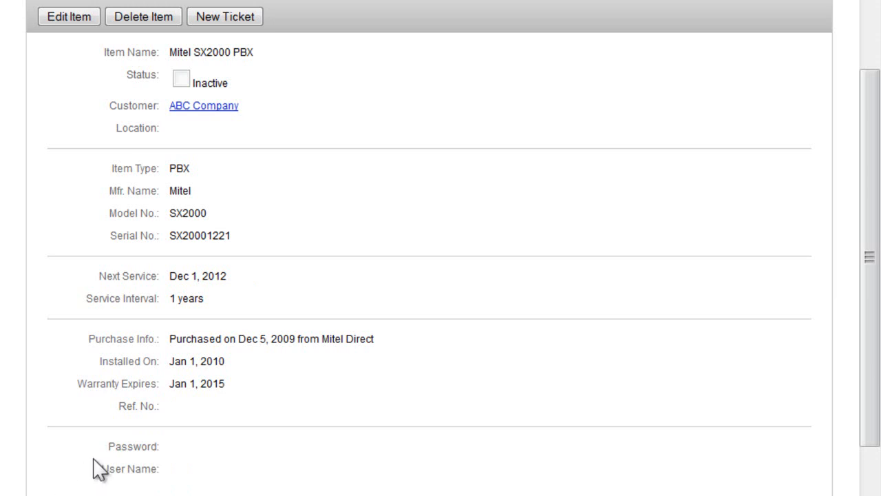